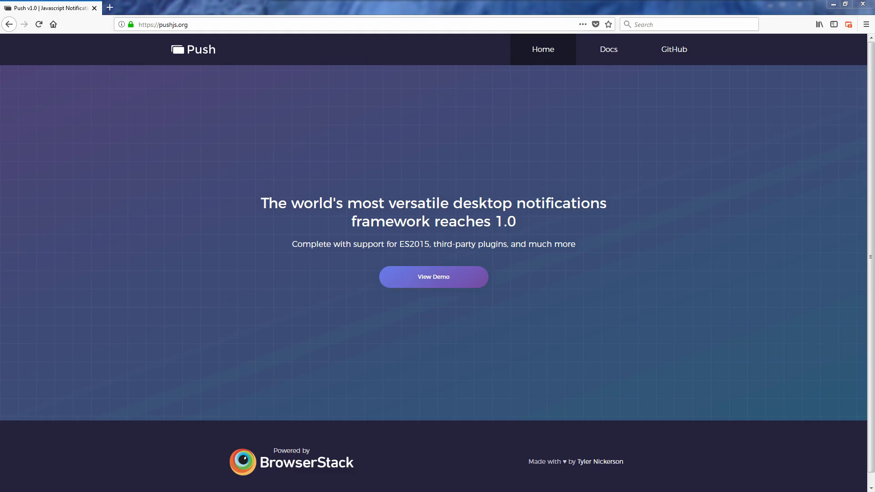
- Allow pushjs.org to send notifications and view the site's demo notification
{"action": "left_click", "coordinate": [432, 277]}
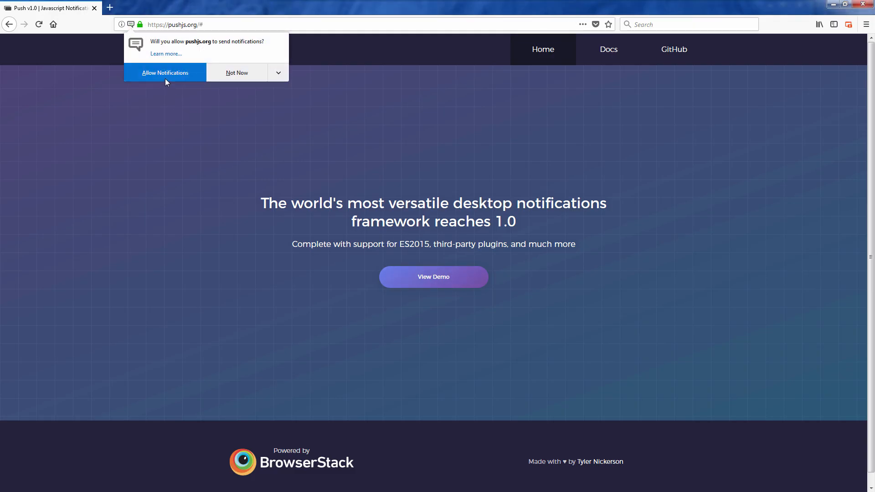
{"action": "left_click", "coordinate": [164, 72]}
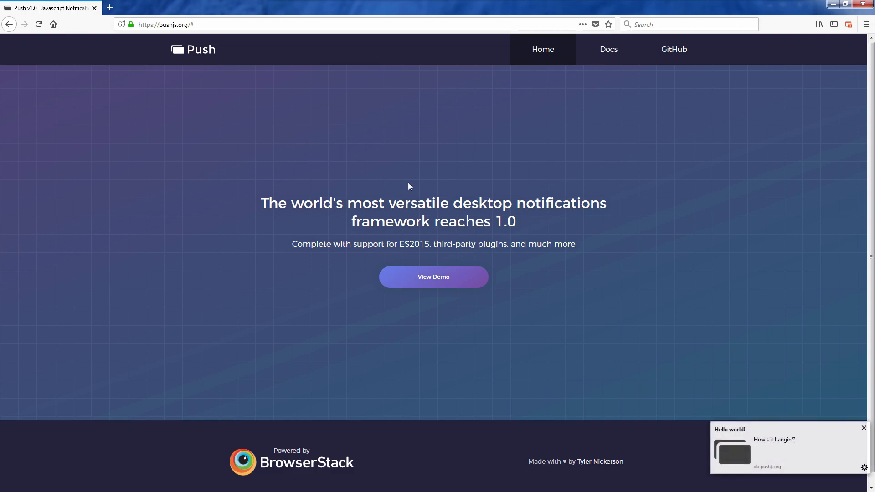
- Send Hello world notifications from the localhost page and clear them all, twice
{"action": "left_click", "coordinate": [389, 75]}
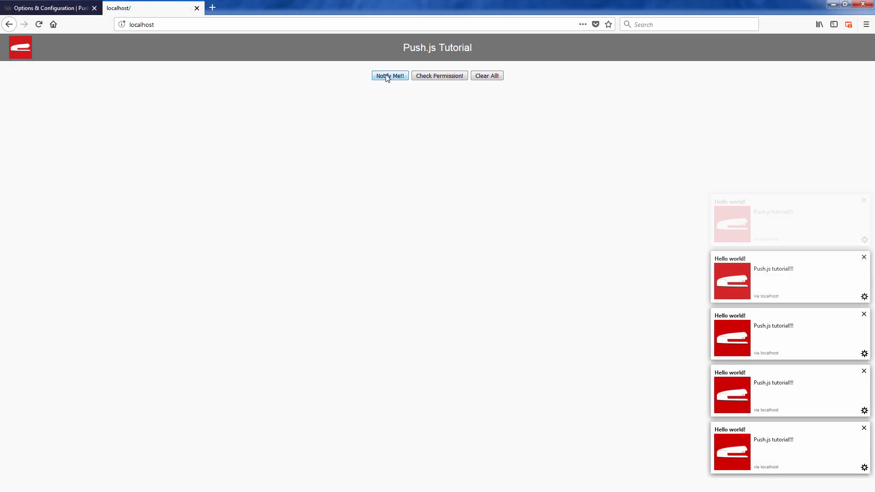
{"action": "left_click", "coordinate": [485, 75]}
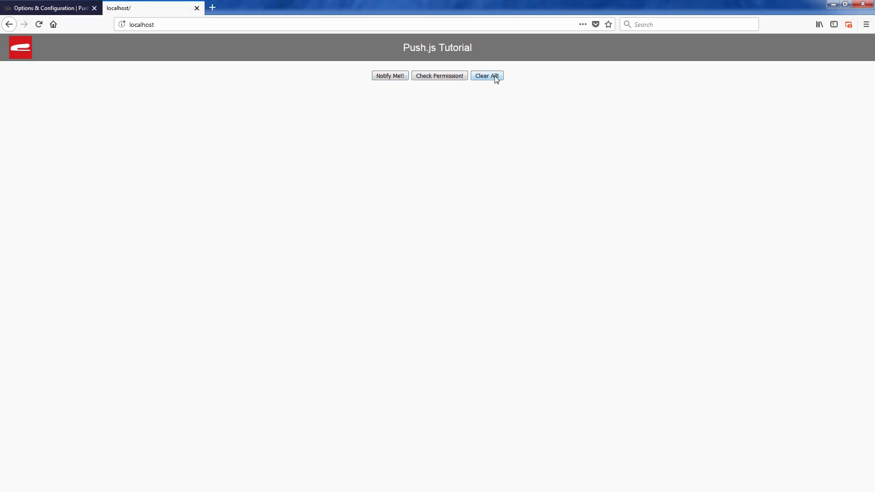
{"action": "left_click", "coordinate": [389, 75]}
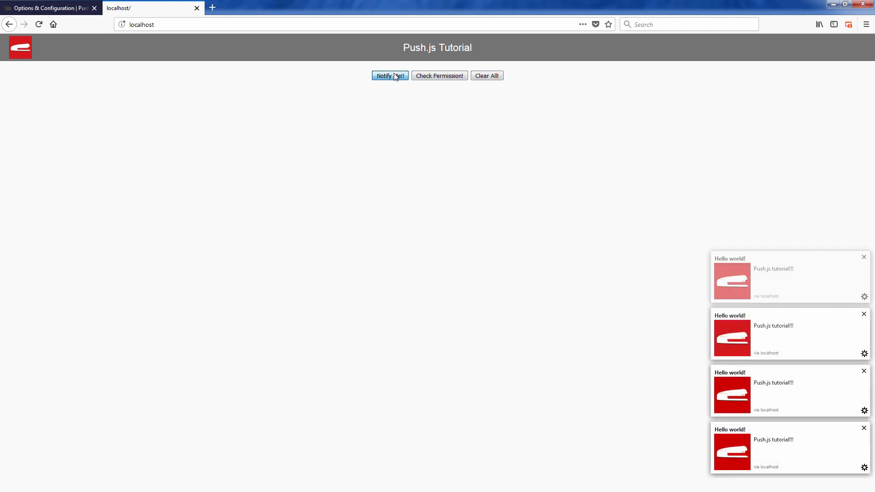
{"action": "left_click", "coordinate": [486, 75]}
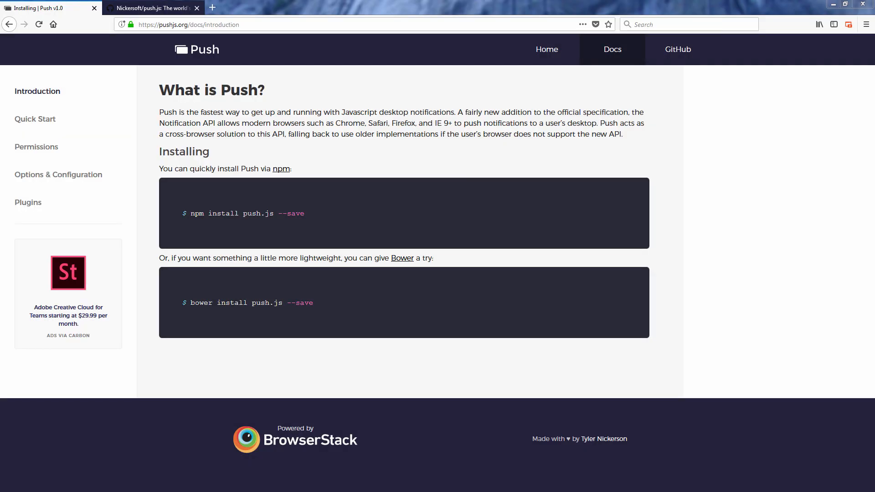
- Download the push.js v1.0.5 source zip from GitHub releases and open it in WinRAR
{"action": "left_click", "coordinate": [150, 8]}
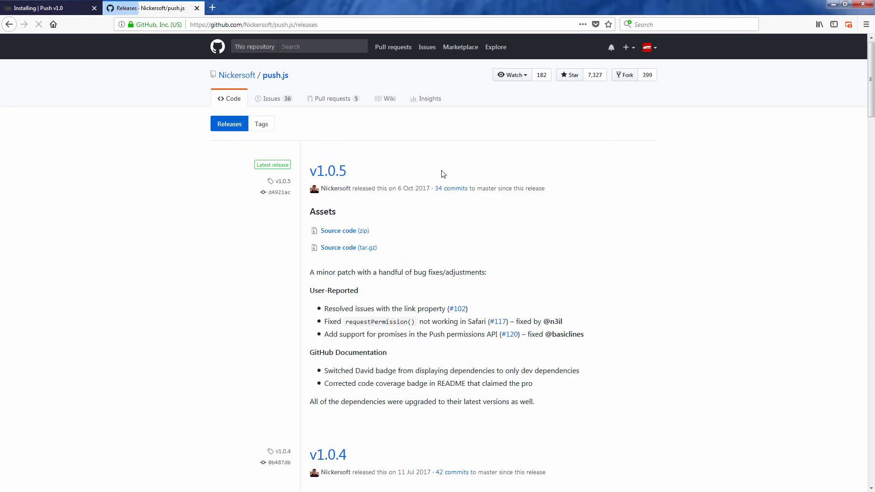
{"action": "left_click", "coordinate": [344, 230]}
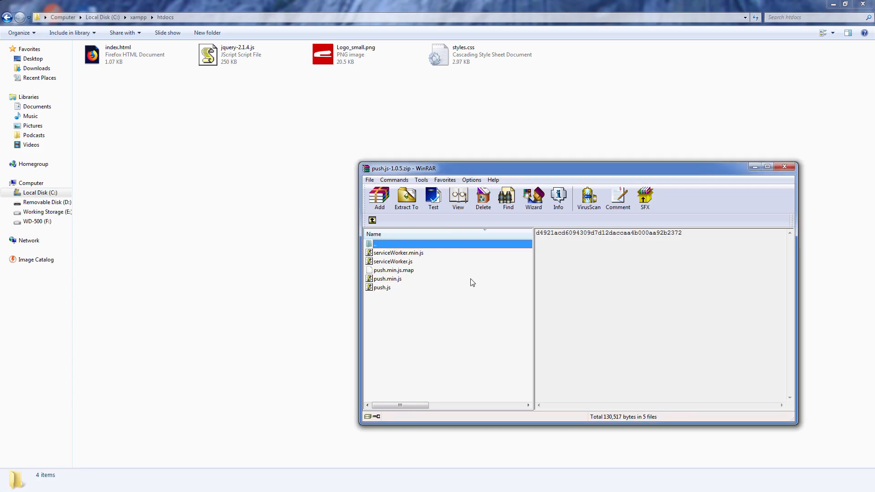
{"action": "left_click", "coordinate": [392, 261]}
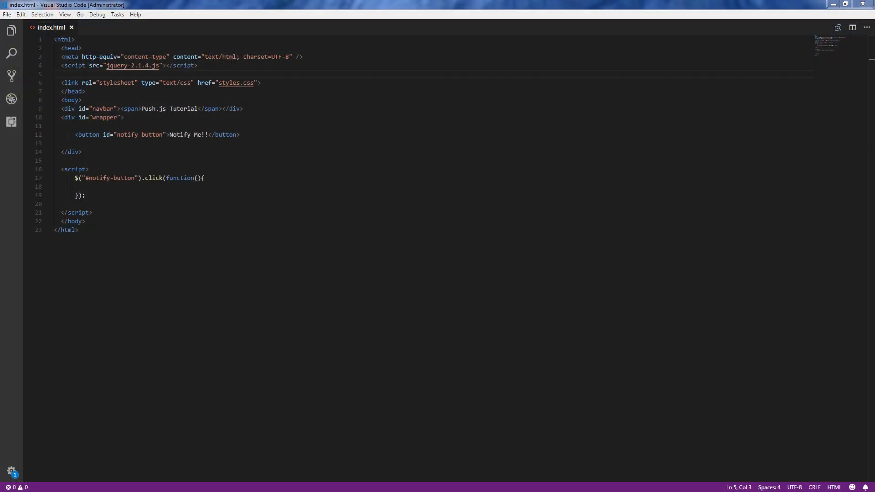
- Load push.js in index.html's head and add Push.create("Hello world!"); to the click handler
{"action": "type", "text": "<script src=\"push.js\"></script>"}
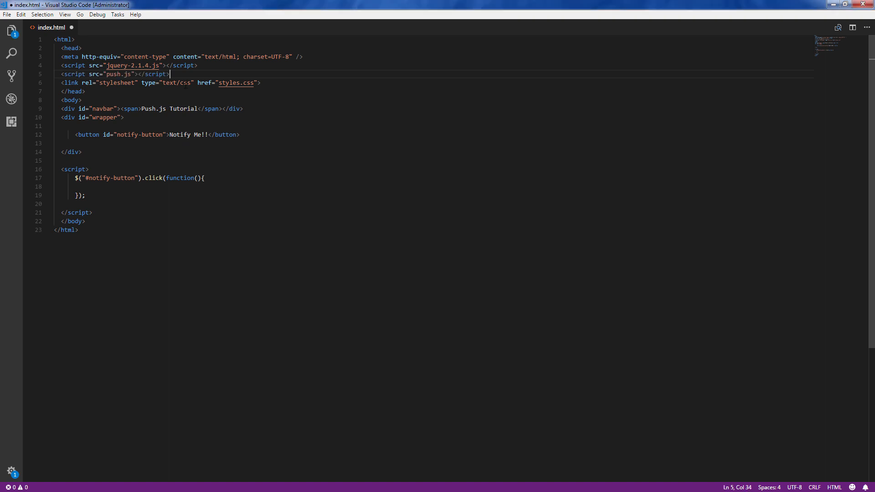
{"action": "key", "text": "ctrl+s"}
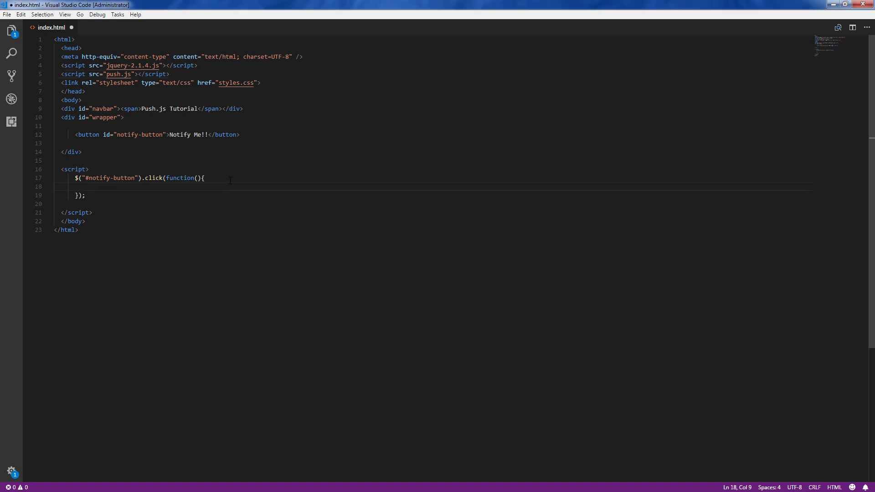
{"action": "type", "text": "Push.create(\"Hello world!\");"}
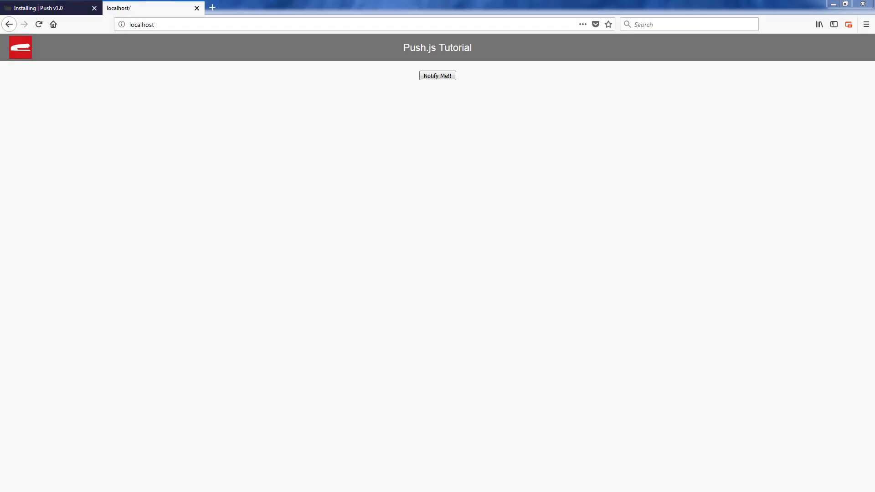
- Request a notification with Notify Me! and allow localhost to send notifications
{"action": "left_click", "coordinate": [437, 76]}
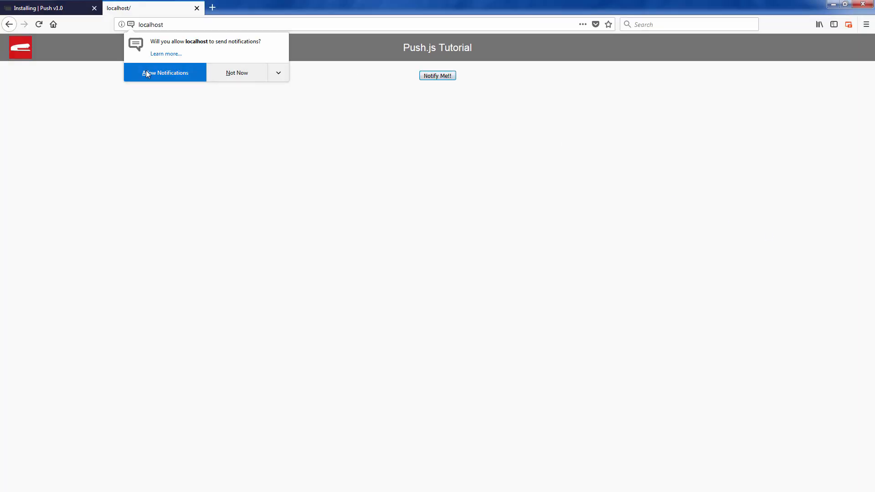
{"action": "left_click", "coordinate": [164, 72]}
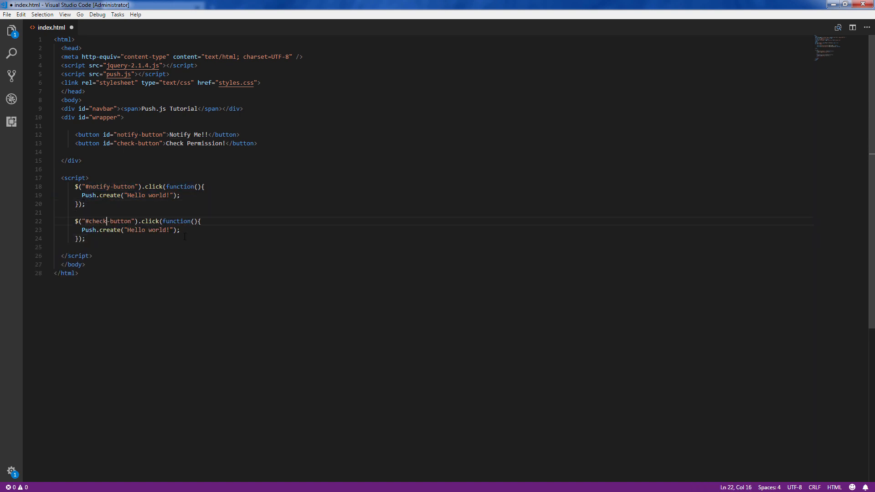
- Make the check-button handler log Push.Permission.has() to the console
{"action": "type", "text": "console.log"}
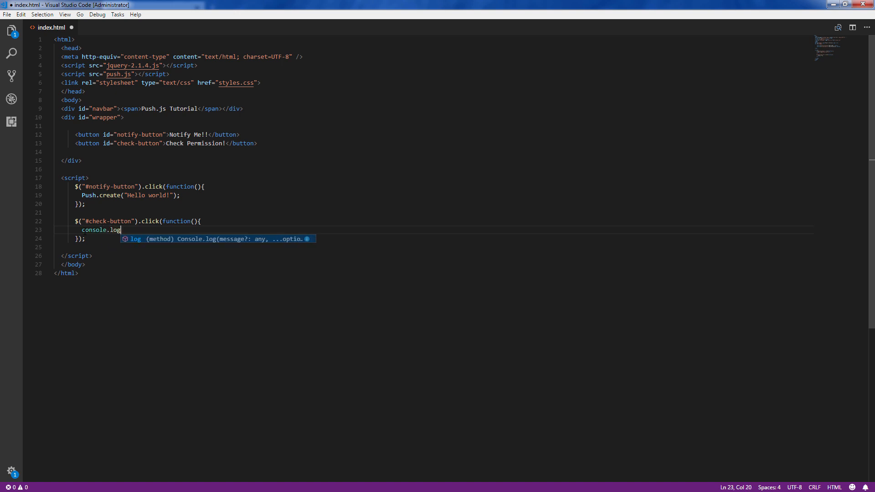
{"action": "type", "text": "(Push.);"}
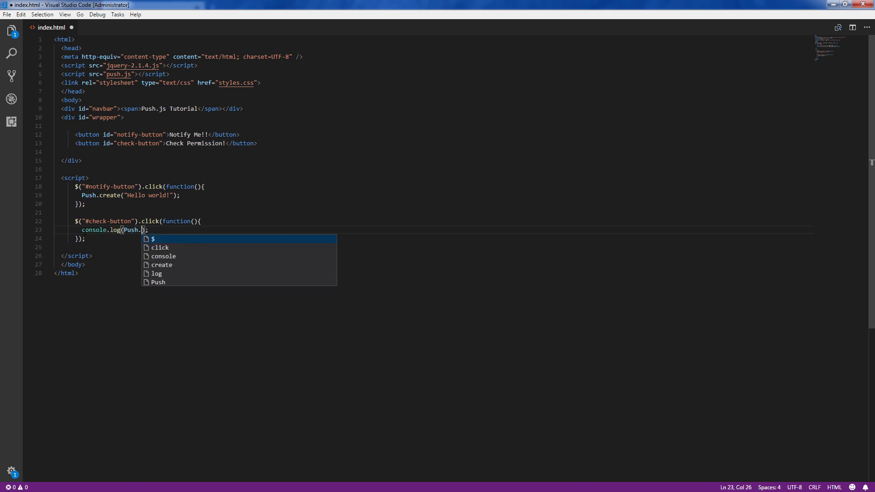
{"action": "type", "text": "Permission.has"}
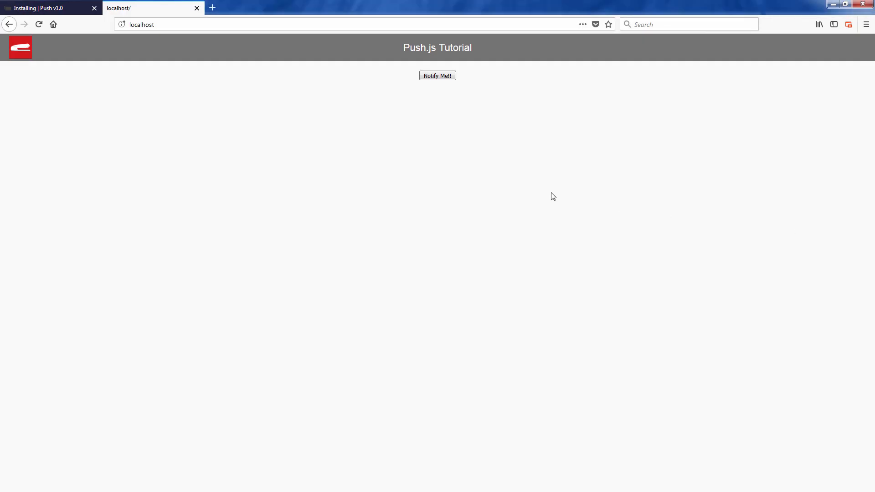
- Reload the tutorial page and use Check Permission! to log the notification permission
{"action": "left_click", "coordinate": [438, 75]}
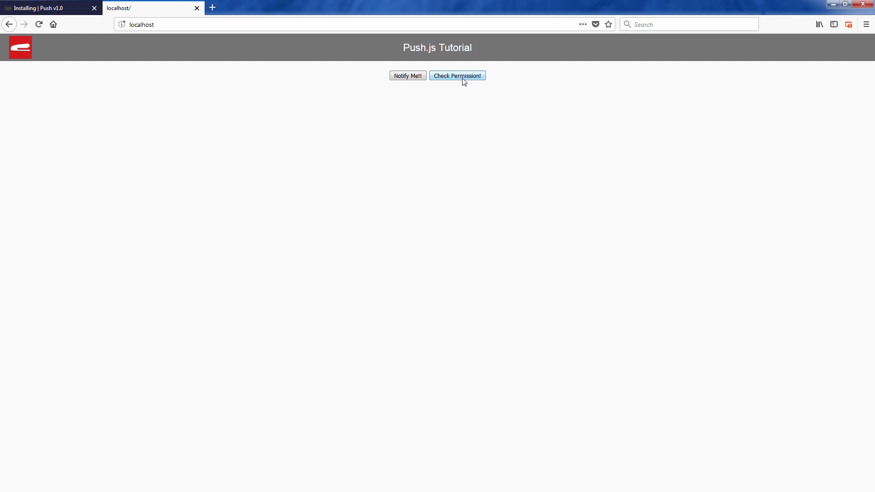
{"action": "left_click", "coordinate": [457, 75]}
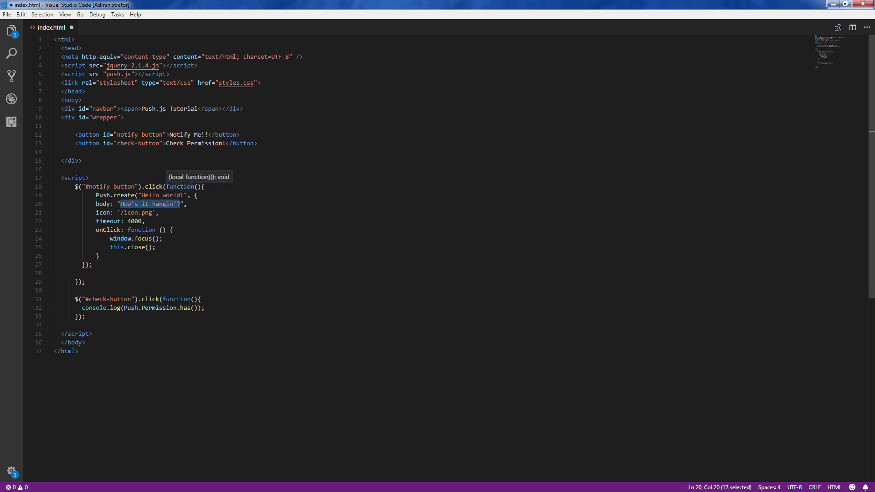
- Give the notification body 'Push.js tutorial!!!' and a 2000 timeout instead of 4000
{"action": "type", "text": "Push.js tutorial!!!"}
{"action": "left_click", "coordinate": [127, 212]}
{"action": "type", "text": "Logo_small"}
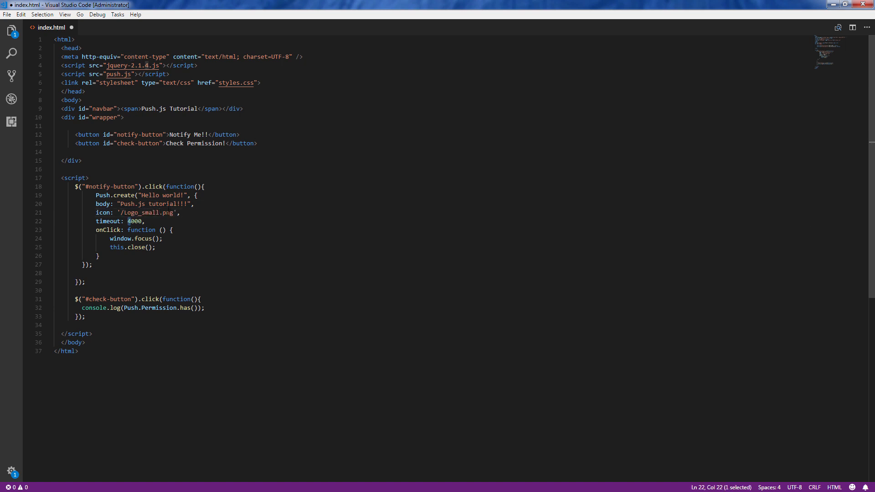
{"action": "type", "text": "2000"}
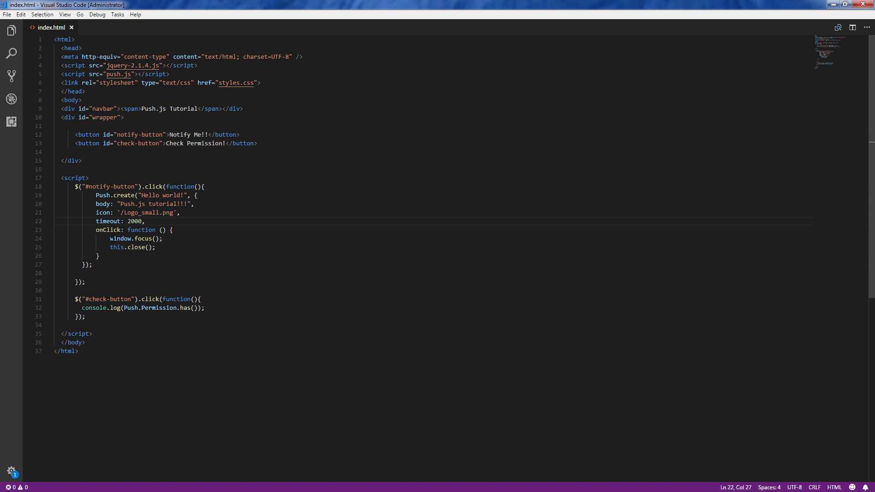
{"action": "left_click_drag", "start_coordinate": [112, 239], "coordinate": [155, 247]}
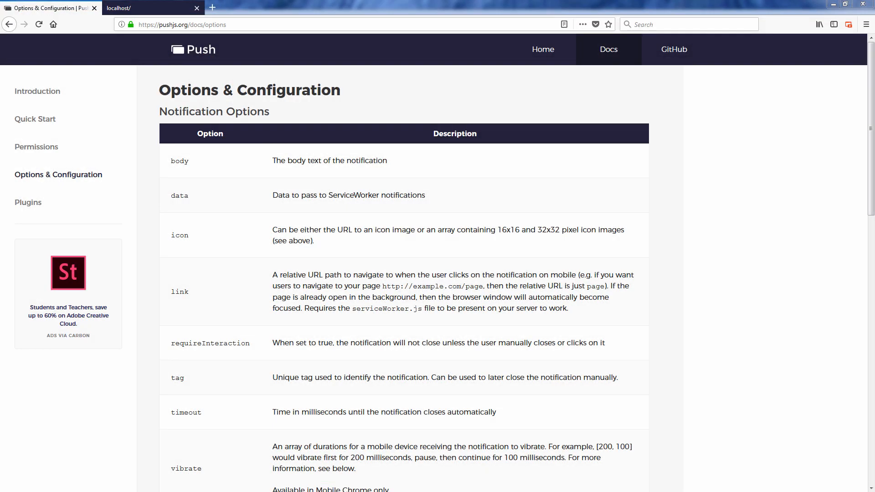
{"action": "mouse_move", "coordinate": [682, 282]}
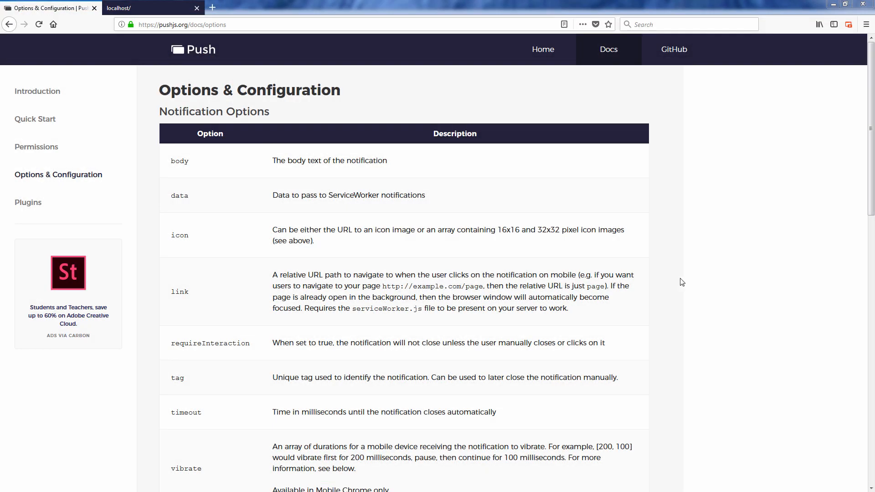
{"action": "scroll", "scroll_direction": "down", "scroll_amount": 3}
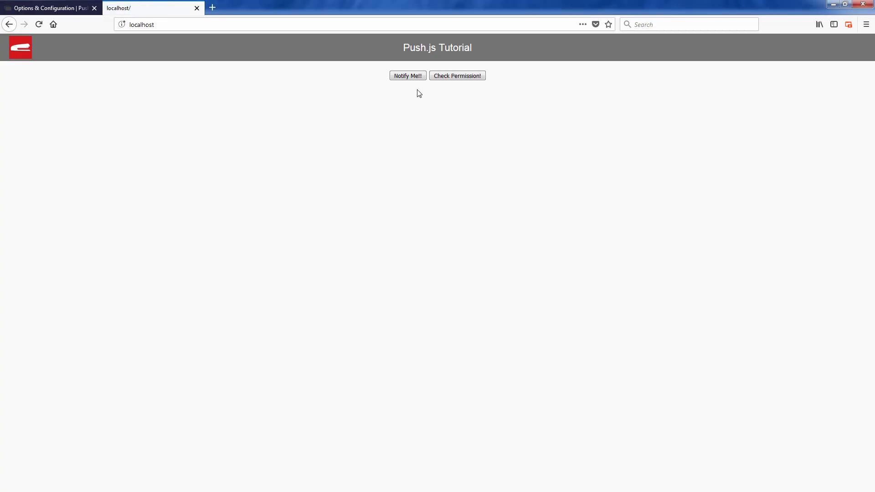
- Fire several Hello world notifications and watch them close after the timeout
{"action": "left_click", "coordinate": [408, 75]}
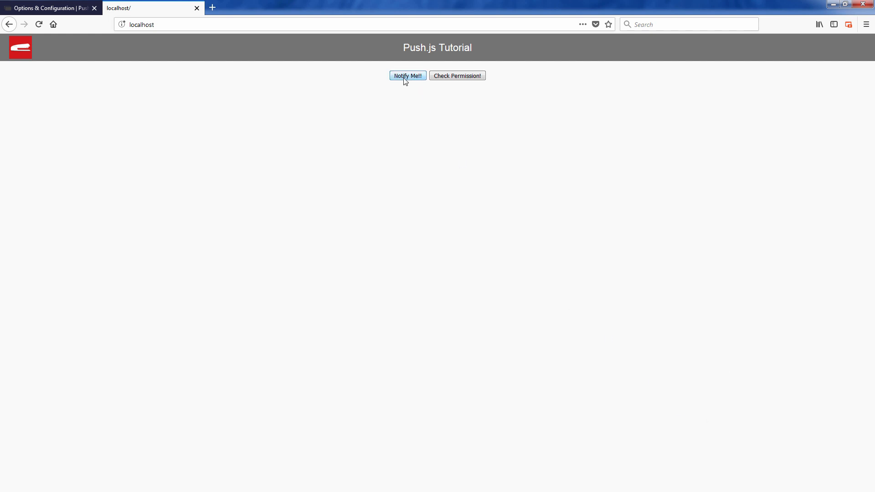
{"action": "left_click", "coordinate": [407, 75]}
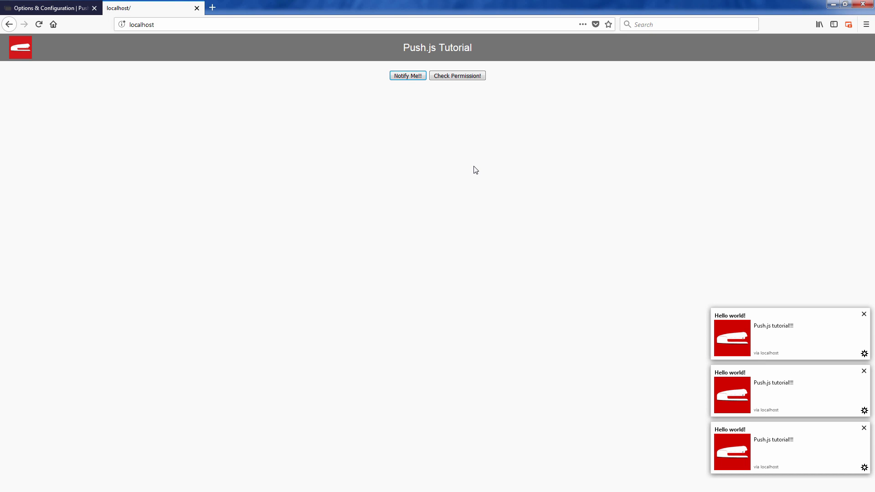
{"action": "left_click", "coordinate": [406, 75]}
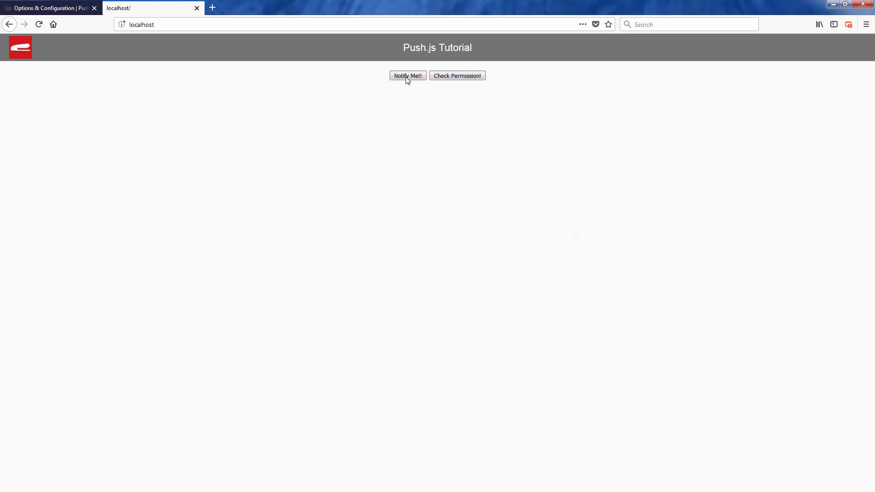
{"action": "left_click", "coordinate": [407, 75]}
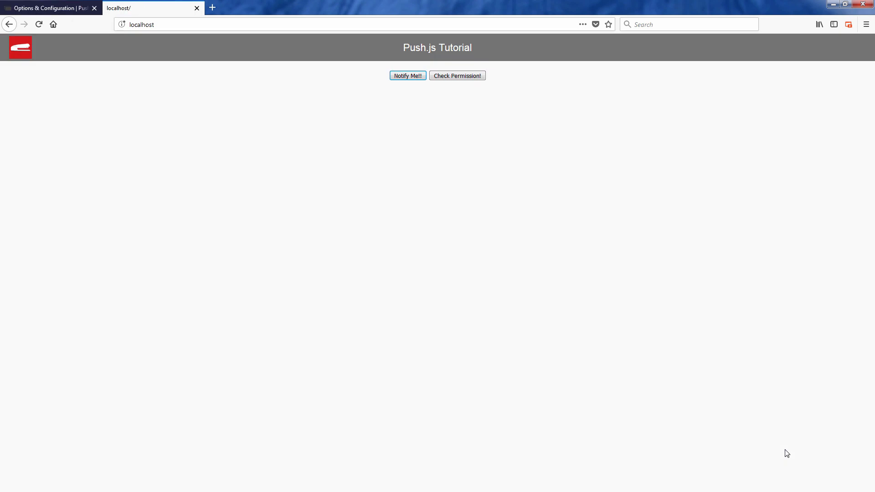
{"action": "left_click", "coordinate": [407, 75]}
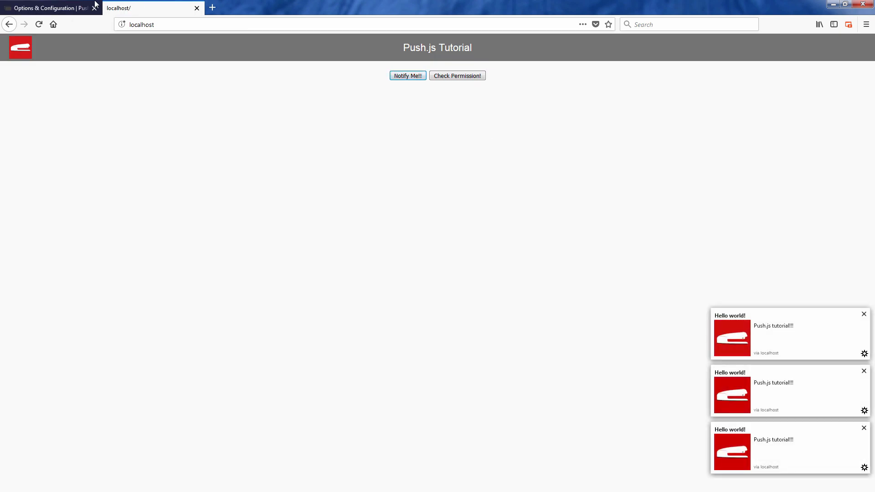
- Glance at the Push.js docs tab, return to localhost, then switch back to the editor
{"action": "left_click", "coordinate": [47, 8]}
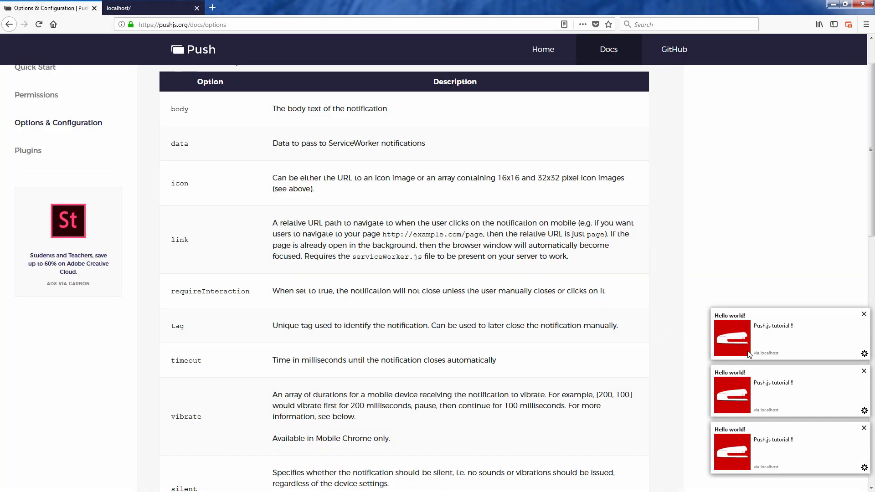
{"action": "left_click", "coordinate": [151, 7]}
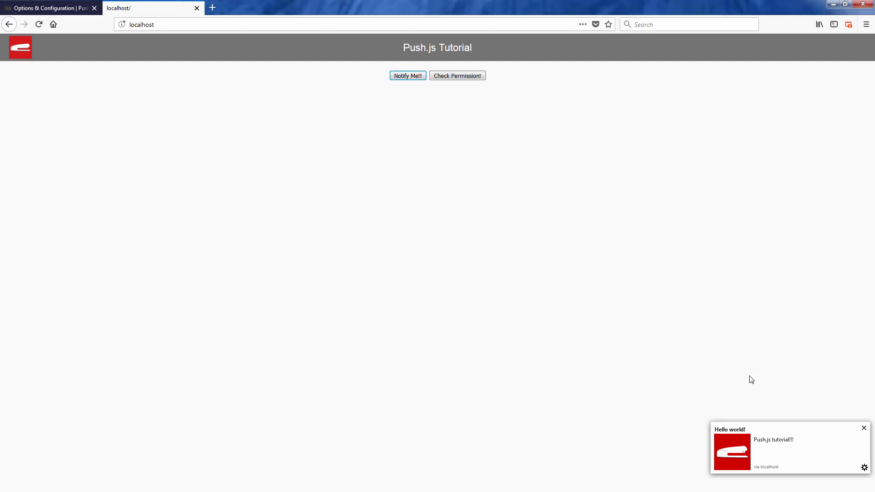
{"action": "left_click", "coordinate": [863, 428]}
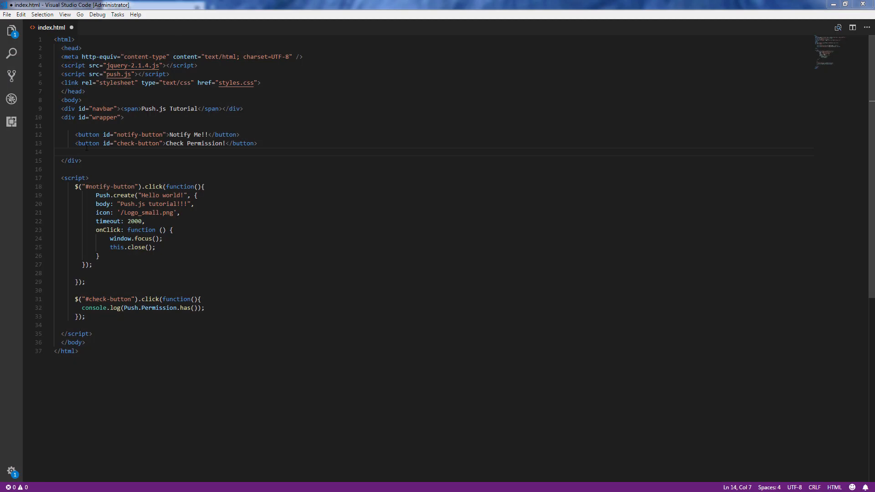
- Add a Clear All! button with id clear-button whose handler calls Push.clear();
{"action": "type", "text": "<button id=\"clear-button\">Clear All!</button>"}
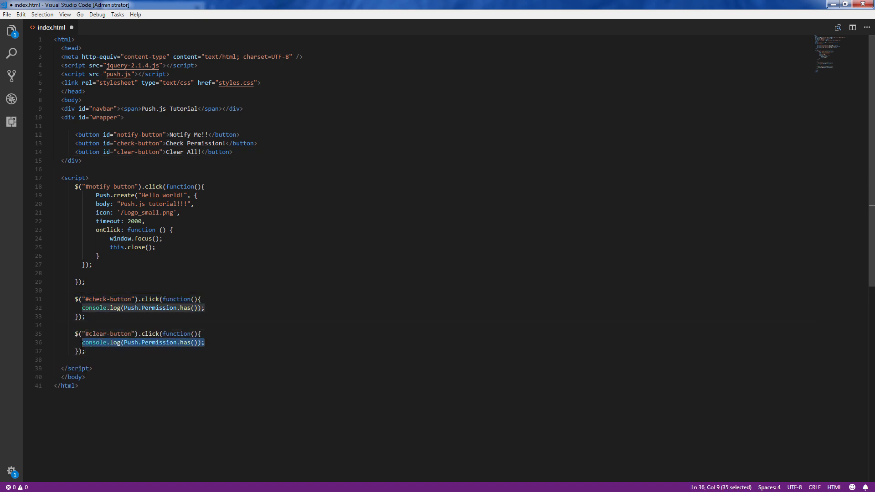
{"action": "type", "text": "Push.clear"}
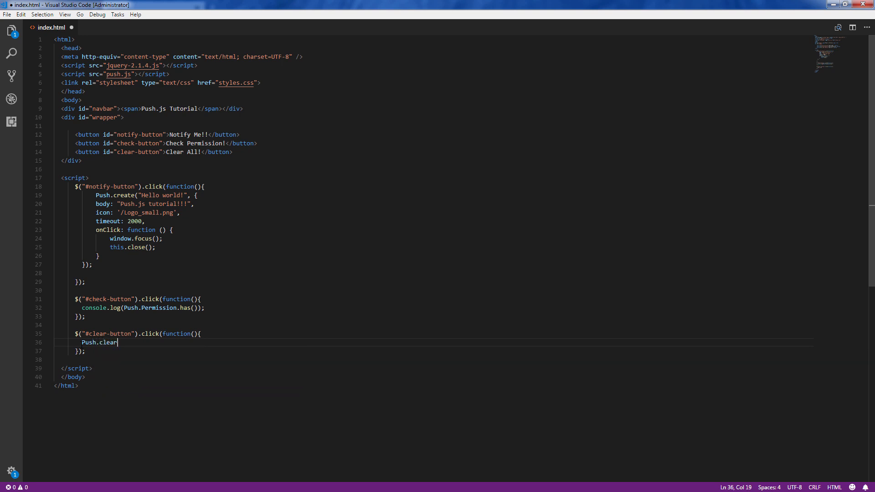
{"action": "type", "text": "();"}
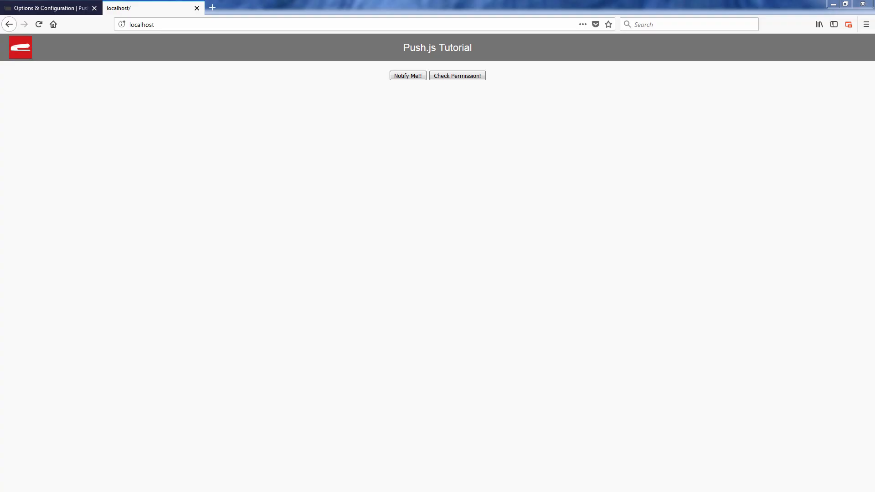
- Reload the page, stack up Hello world notifications, then dismiss them with Clear All!
{"action": "left_click", "coordinate": [407, 75]}
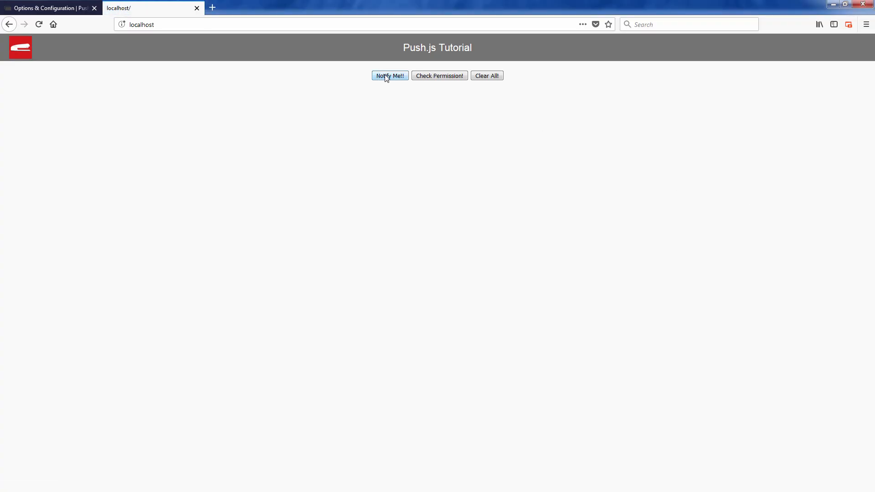
{"action": "left_click", "coordinate": [390, 75]}
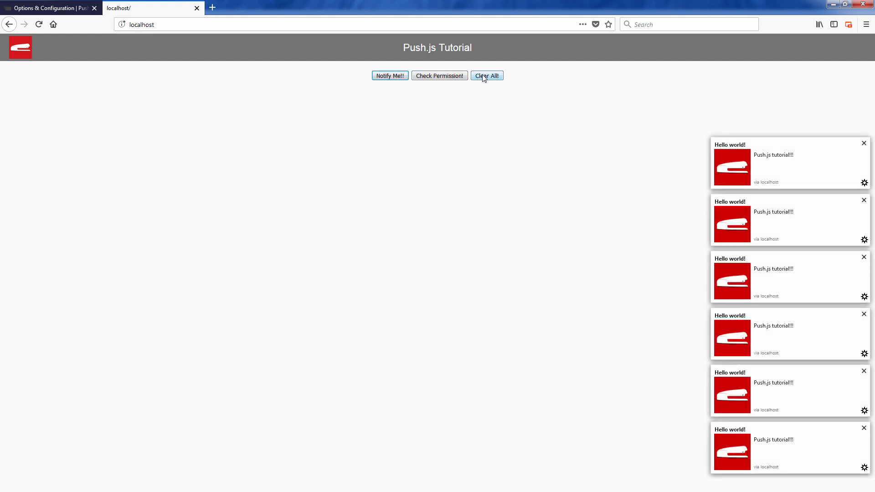
{"action": "left_click", "coordinate": [486, 76]}
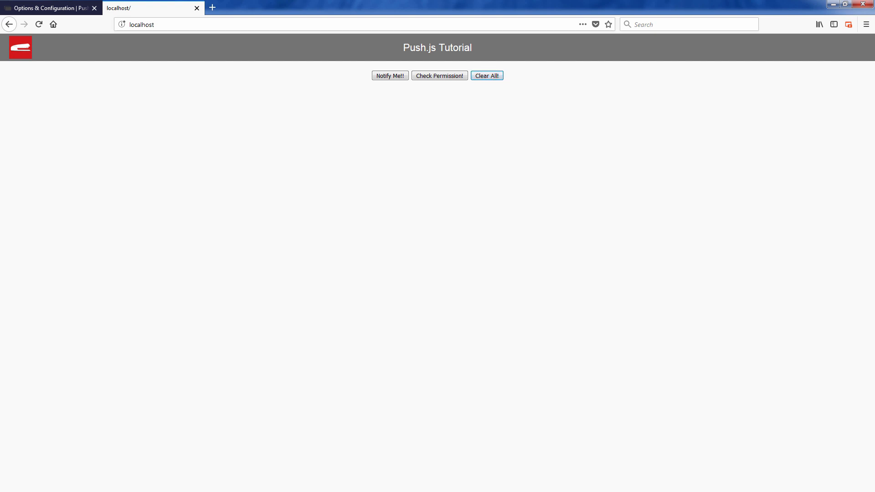